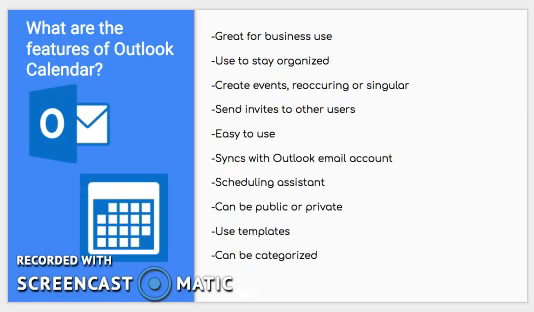
Advance to the 'Which has better features?' Google vs Outlook Calendar slide.
key("right")
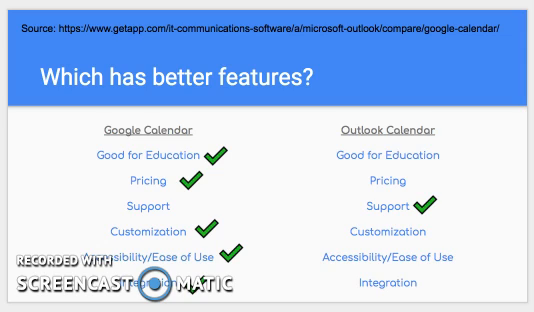
left_click(390, 190)
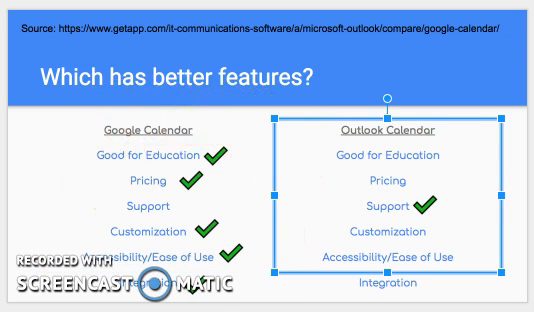
left_click(135, 153)
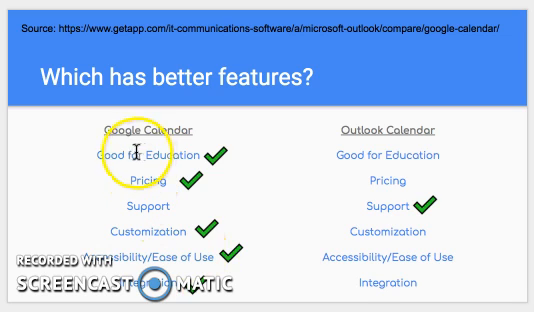
mouse_move(405, 181)
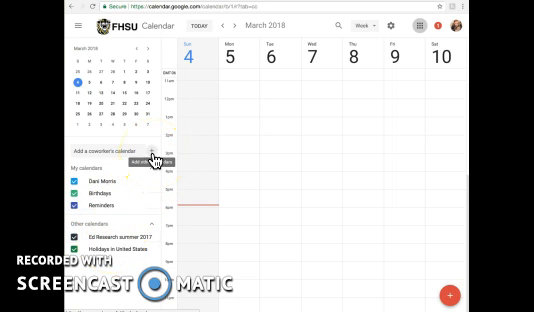
Choose New calendar from the add-calendar menu and start entering the name 'AC'.
left_click(153, 160)
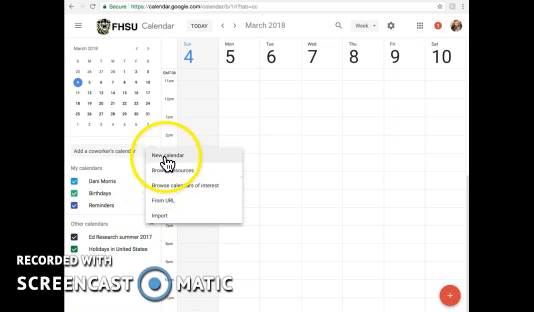
left_click(175, 157)
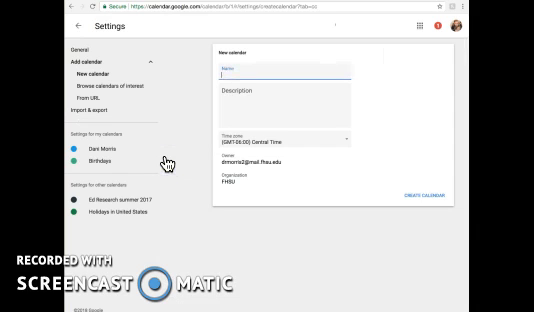
type("AC")
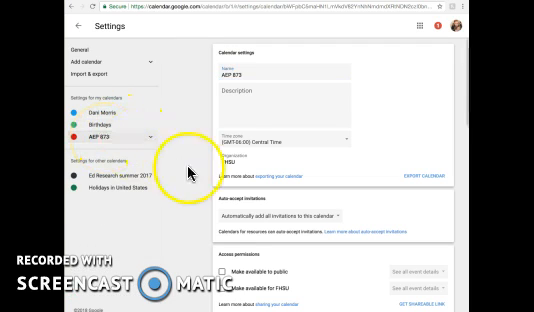
Scroll down the settings page while finishing the AEP 873 calendar.
scroll("down", 3)
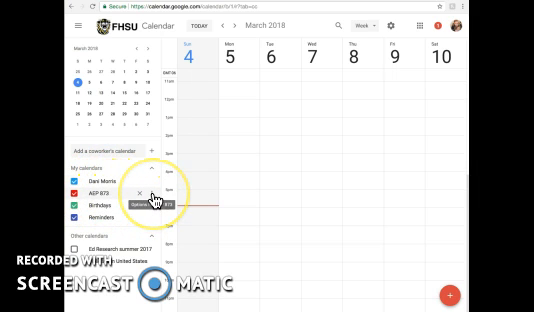
left_click(155, 191)
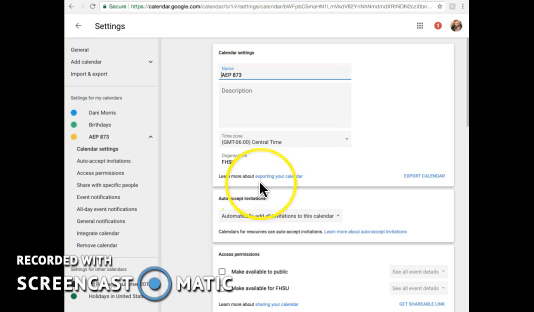
scroll("down", 3)
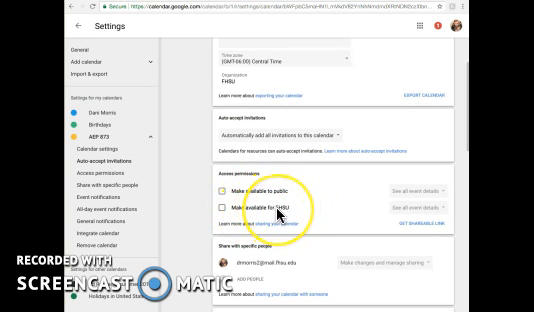
scroll("down", 3)
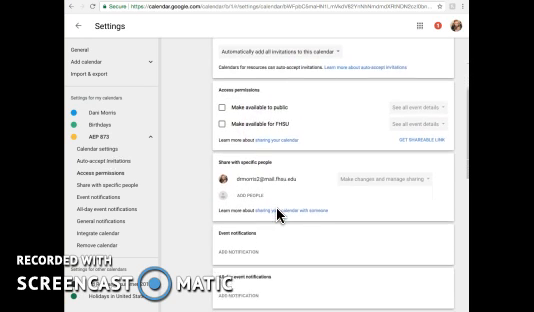
scroll("down", 3)
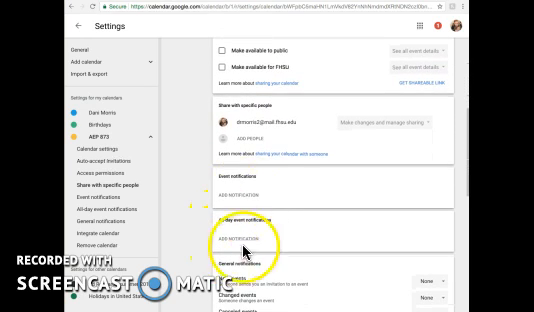
scroll("down", 3)
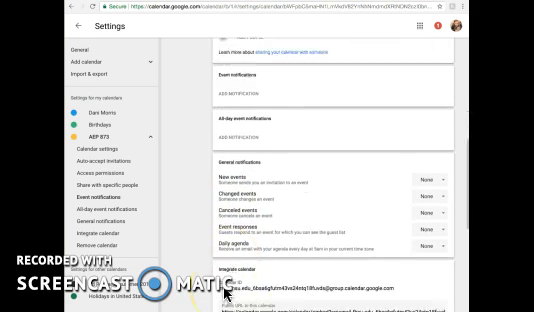
scroll("down", 3)
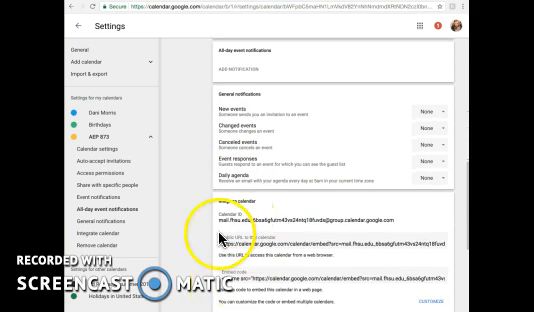
scroll("down", 3)
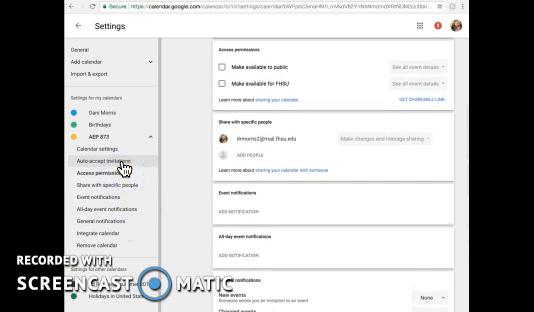
left_click(84, 147)
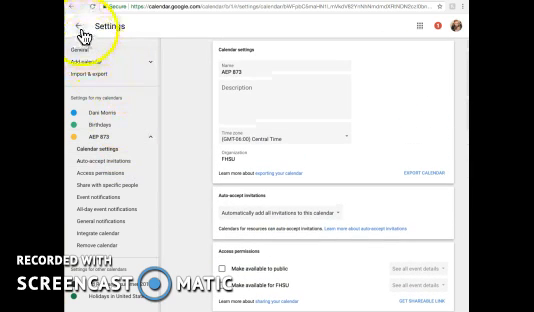
Exit Settings back to the March 4–10, 2018 week view.
left_click(68, 24)
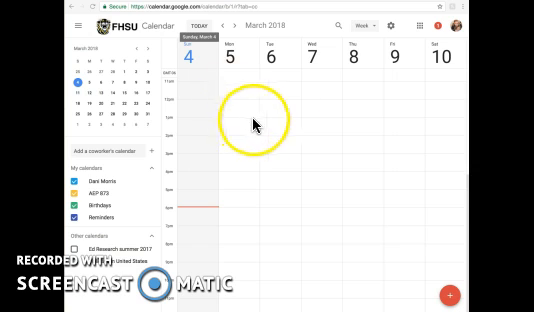
mouse_move(307, 108)
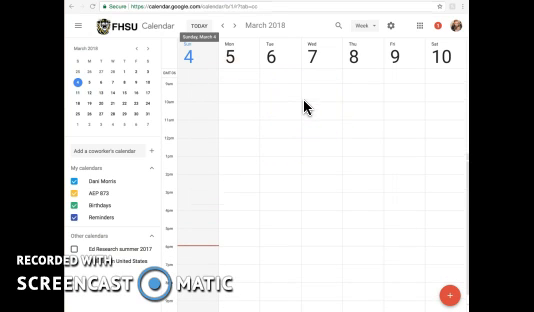
mouse_move(258, 27)
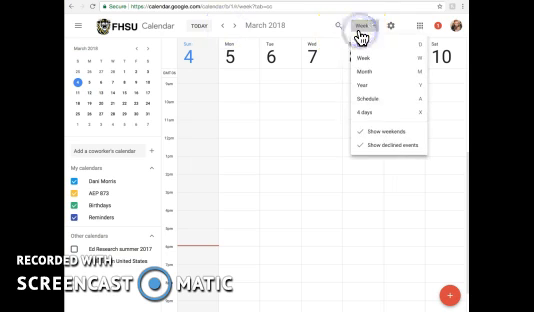
mouse_move(375, 66)
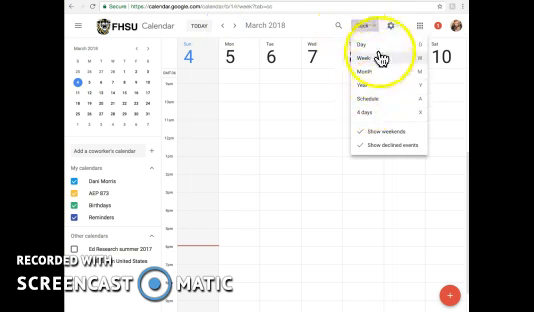
left_click(377, 65)
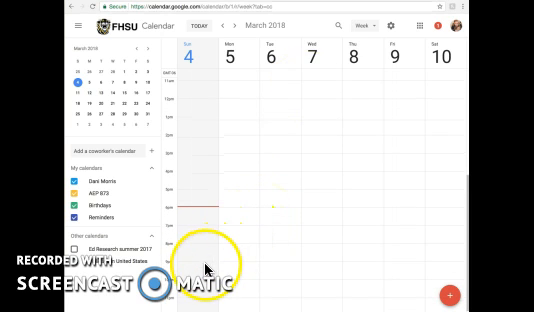
Create a 9 PM Sunday March 4 quick event titled 'Module 7 Due'.
left_click(205, 255)
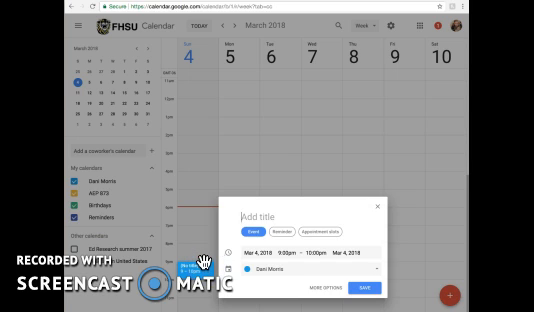
type("Module")
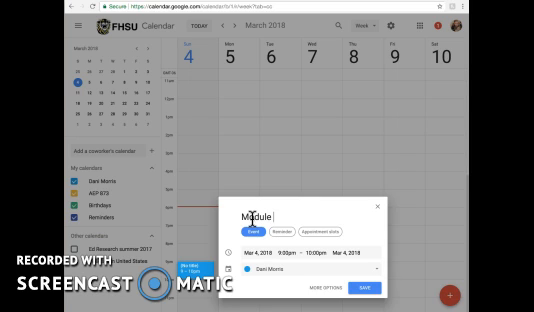
type("7 Due")
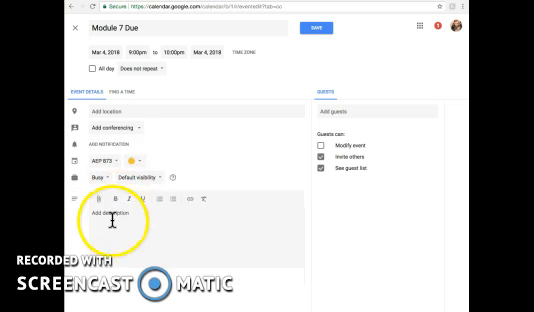
mouse_move(115, 143)
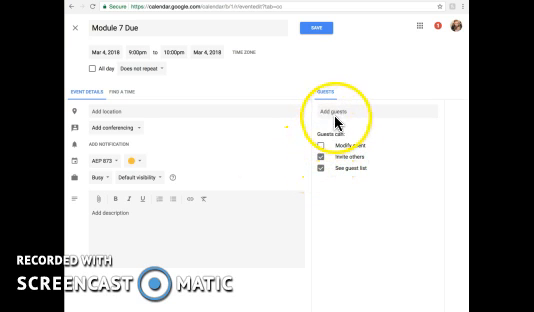
mouse_move(213, 198)
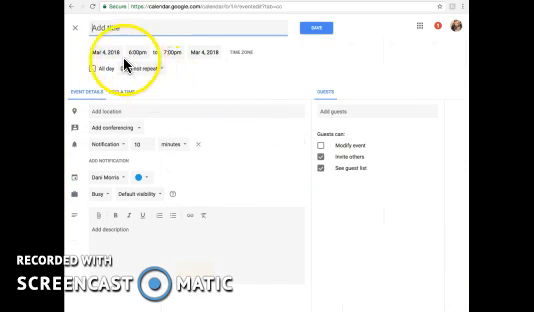
Discard the empty event page and return to the March 4–10 week view.
left_click(110, 51)
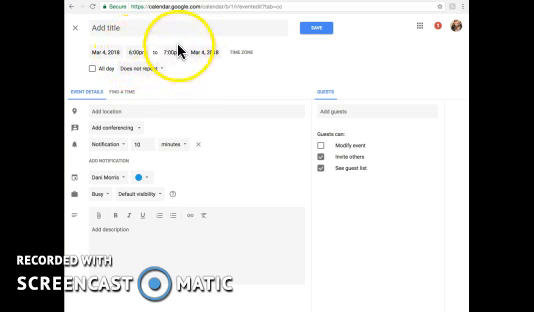
left_click(142, 68)
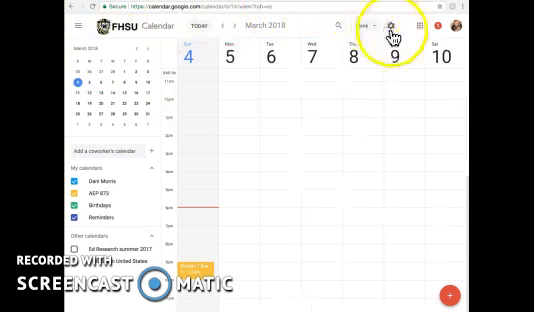
Visit the Calendar Help Center from the gear menu, then show the Google apps grid.
left_click(392, 25)
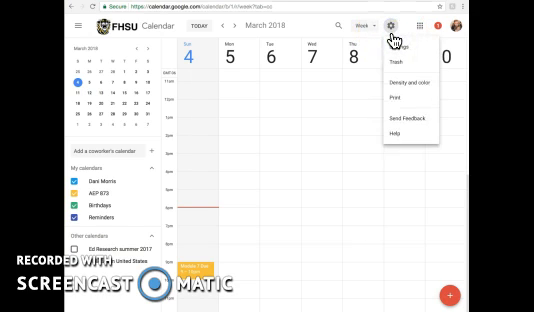
mouse_move(398, 47)
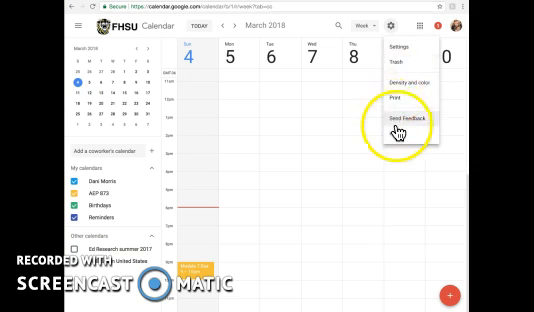
mouse_move(400, 137)
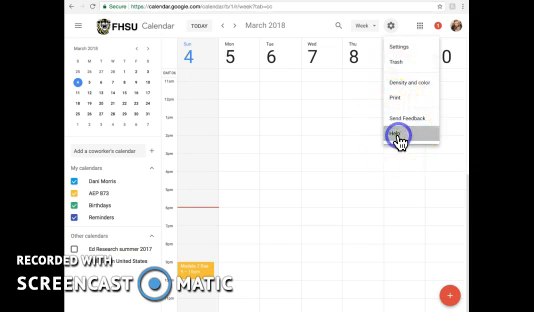
left_click(408, 137)
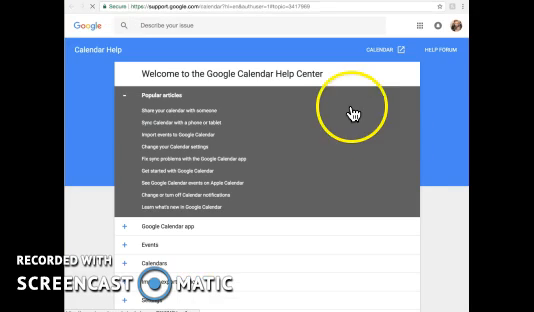
mouse_move(263, 42)
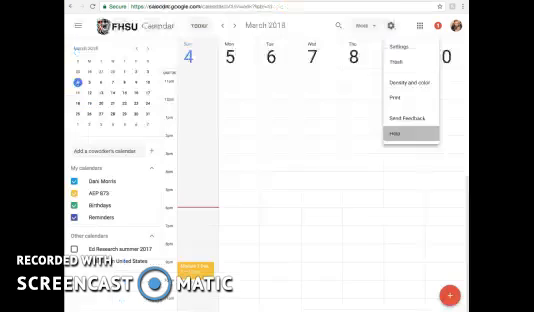
left_click(430, 25)
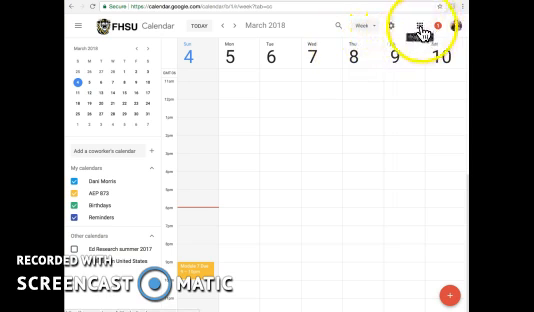
left_click(476, 26)
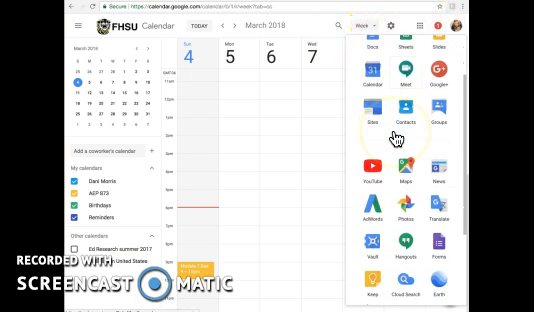